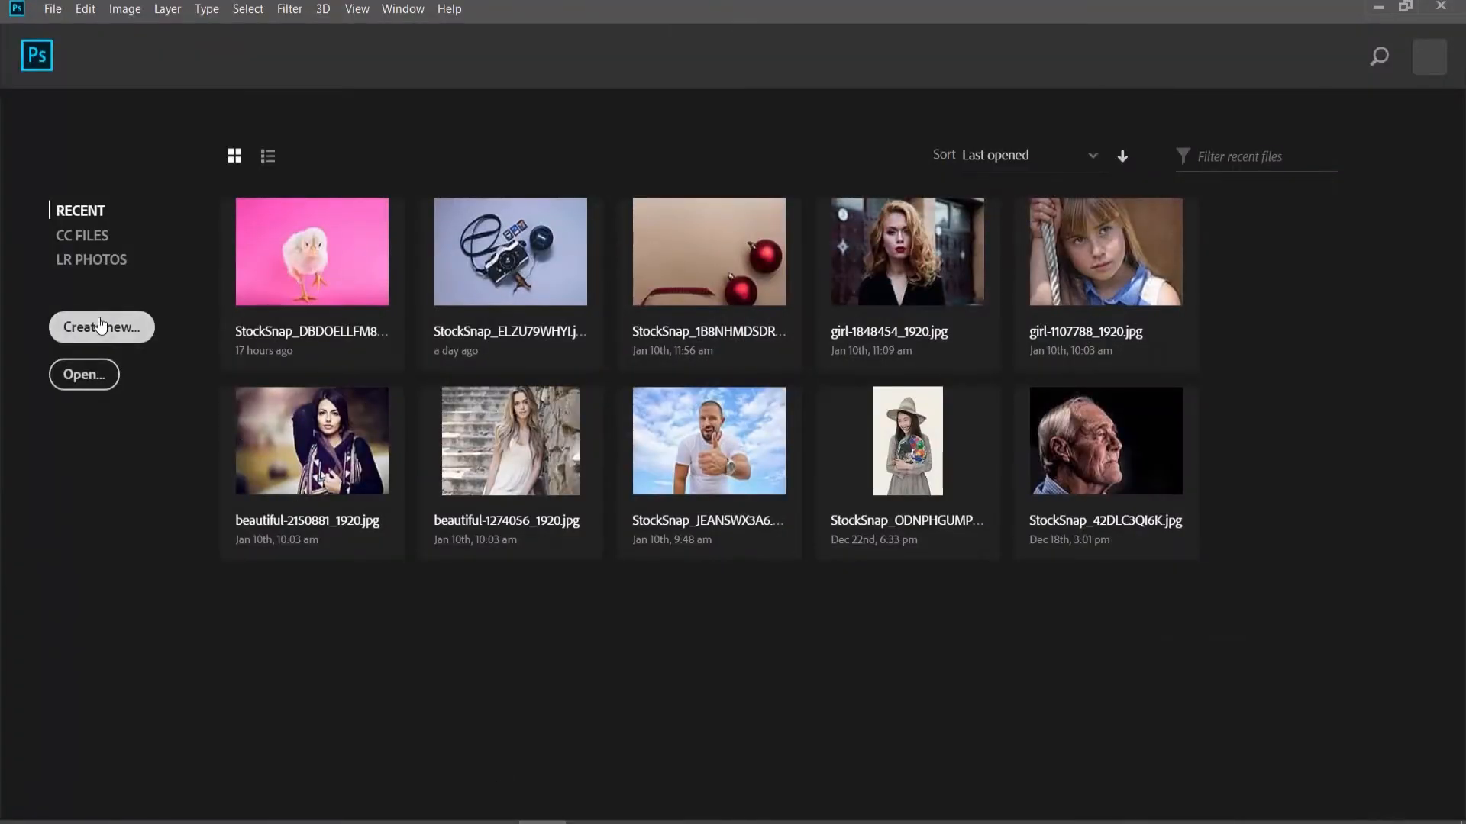
Step: Create a new blank white 800 × 300 px document at 300 ppi
click(100, 327)
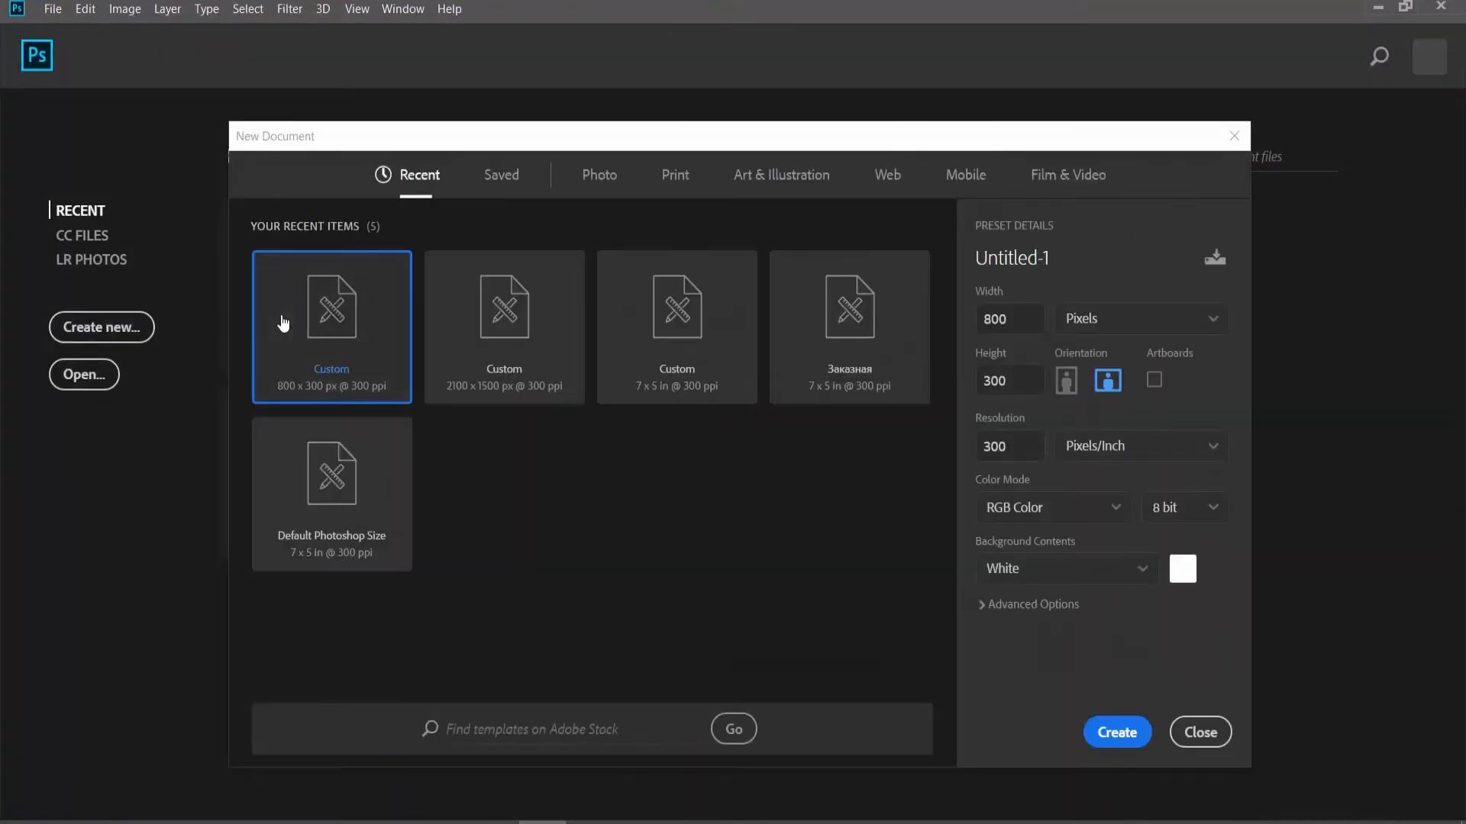
click(1115, 731)
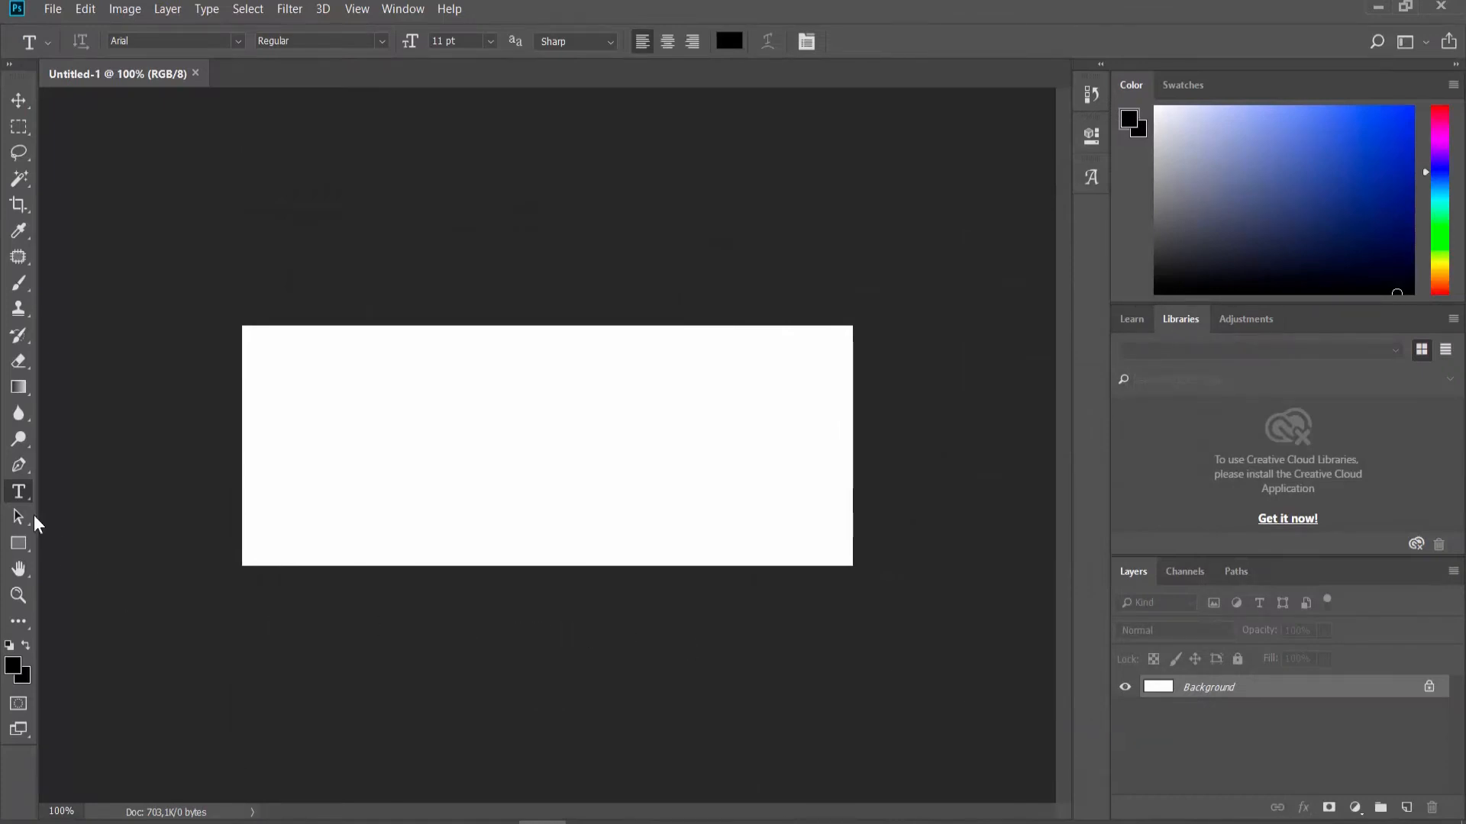
Step: Add a large red 'HowzaTv' text layer in Arial Rounded MT Bold centred on the canvas
click(360, 469)
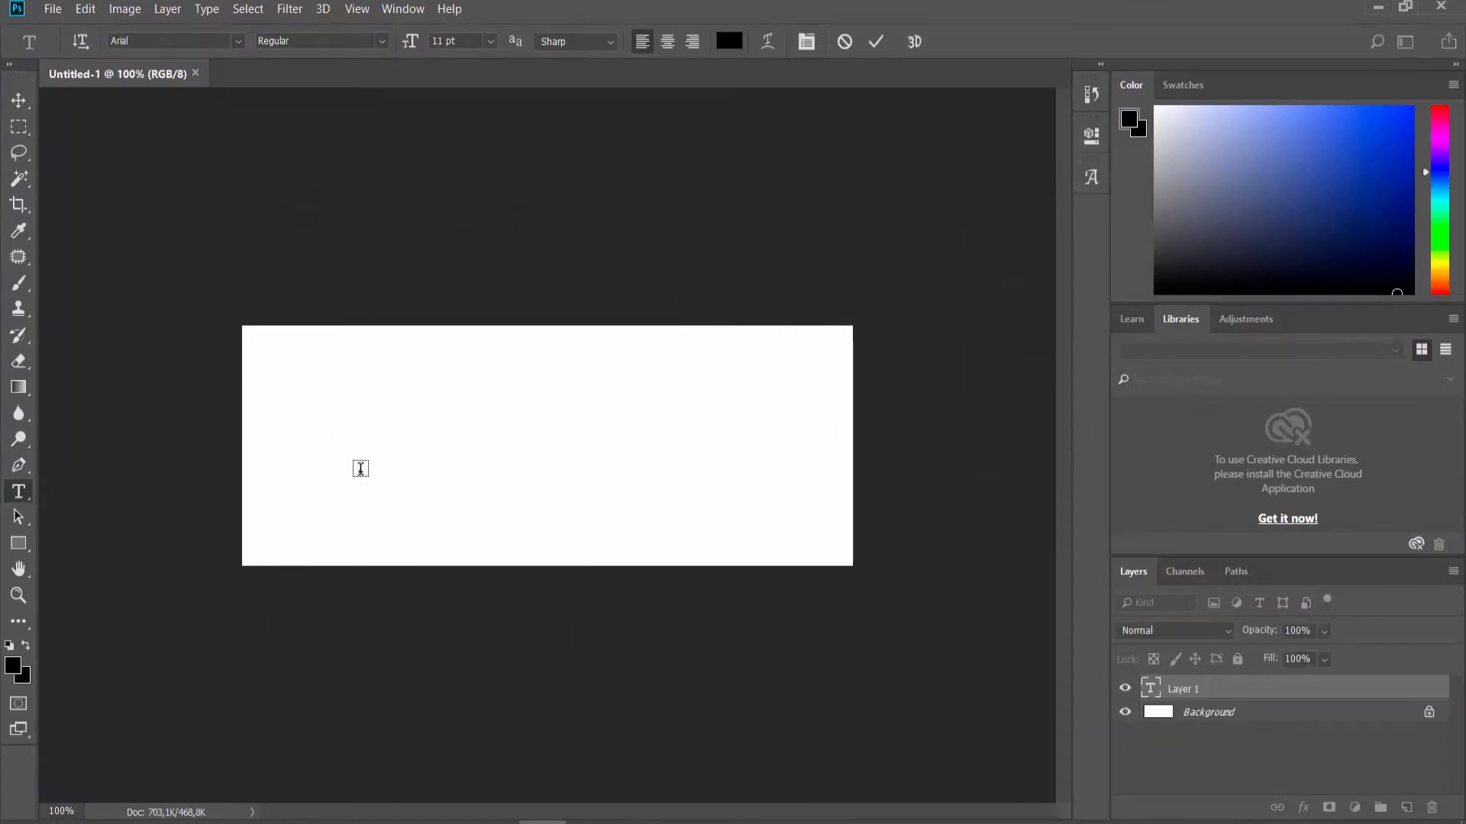
text(Howza)
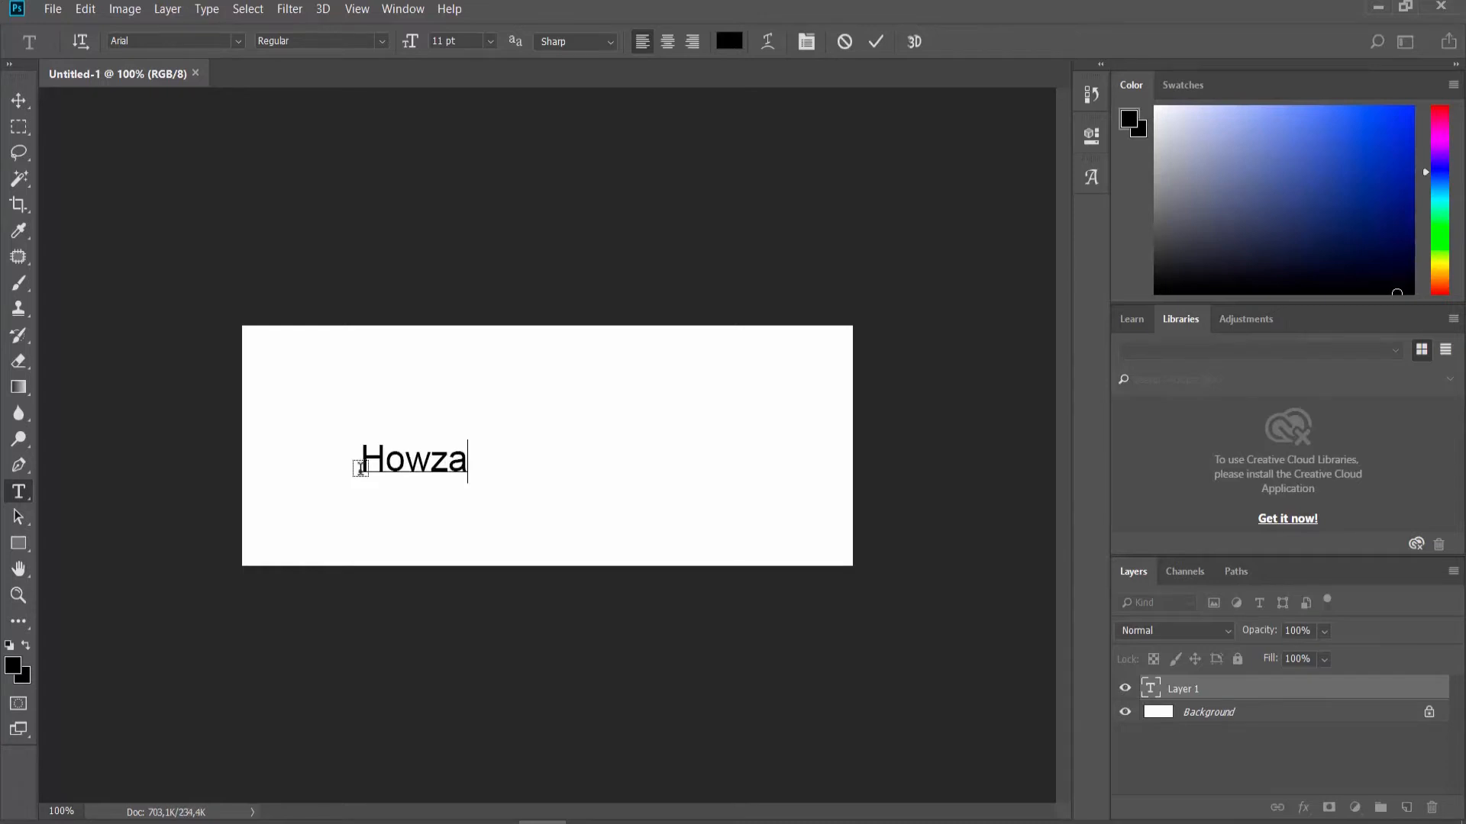
text(Tv)
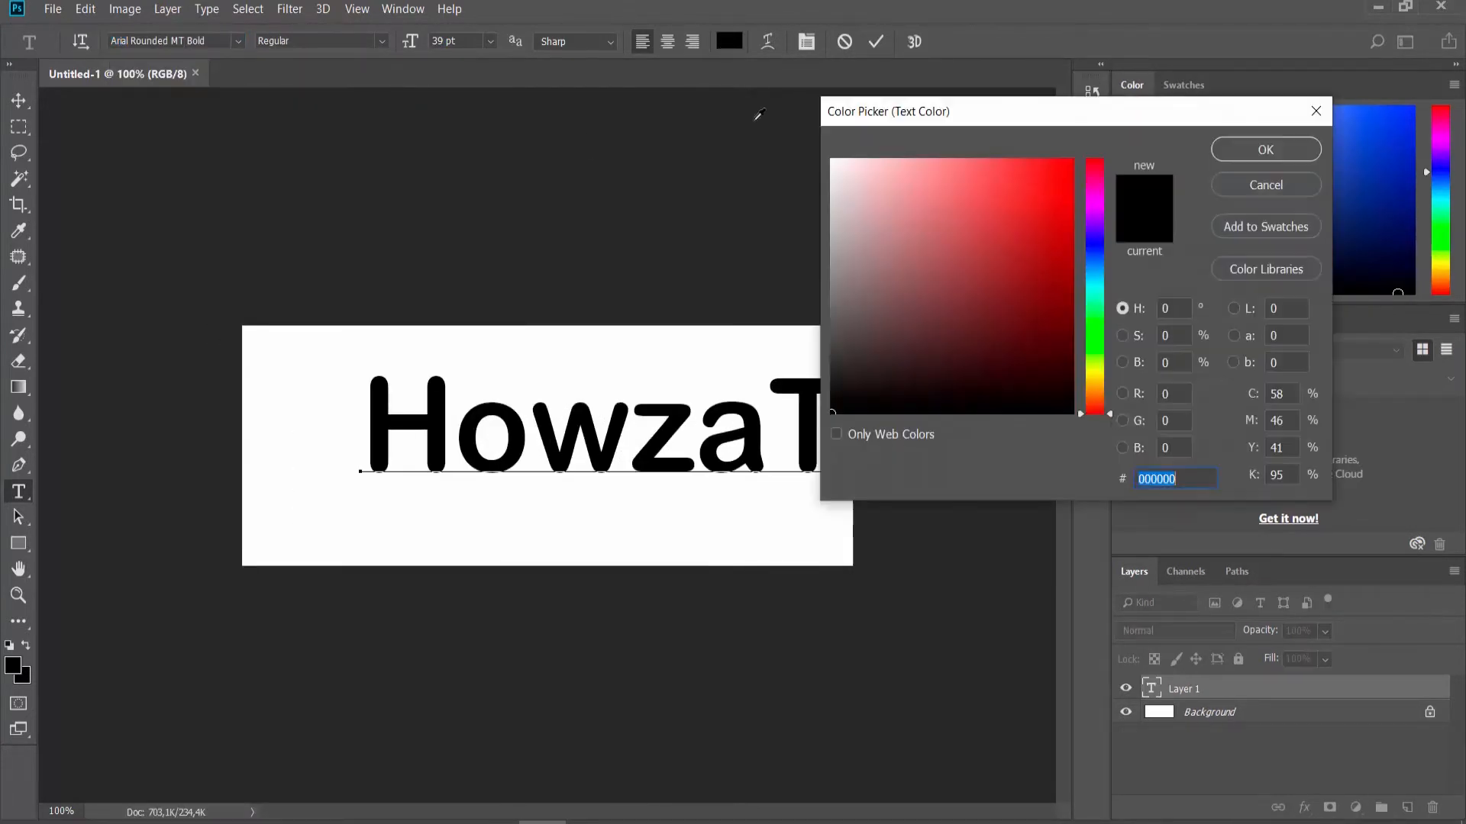
click(1264, 148)
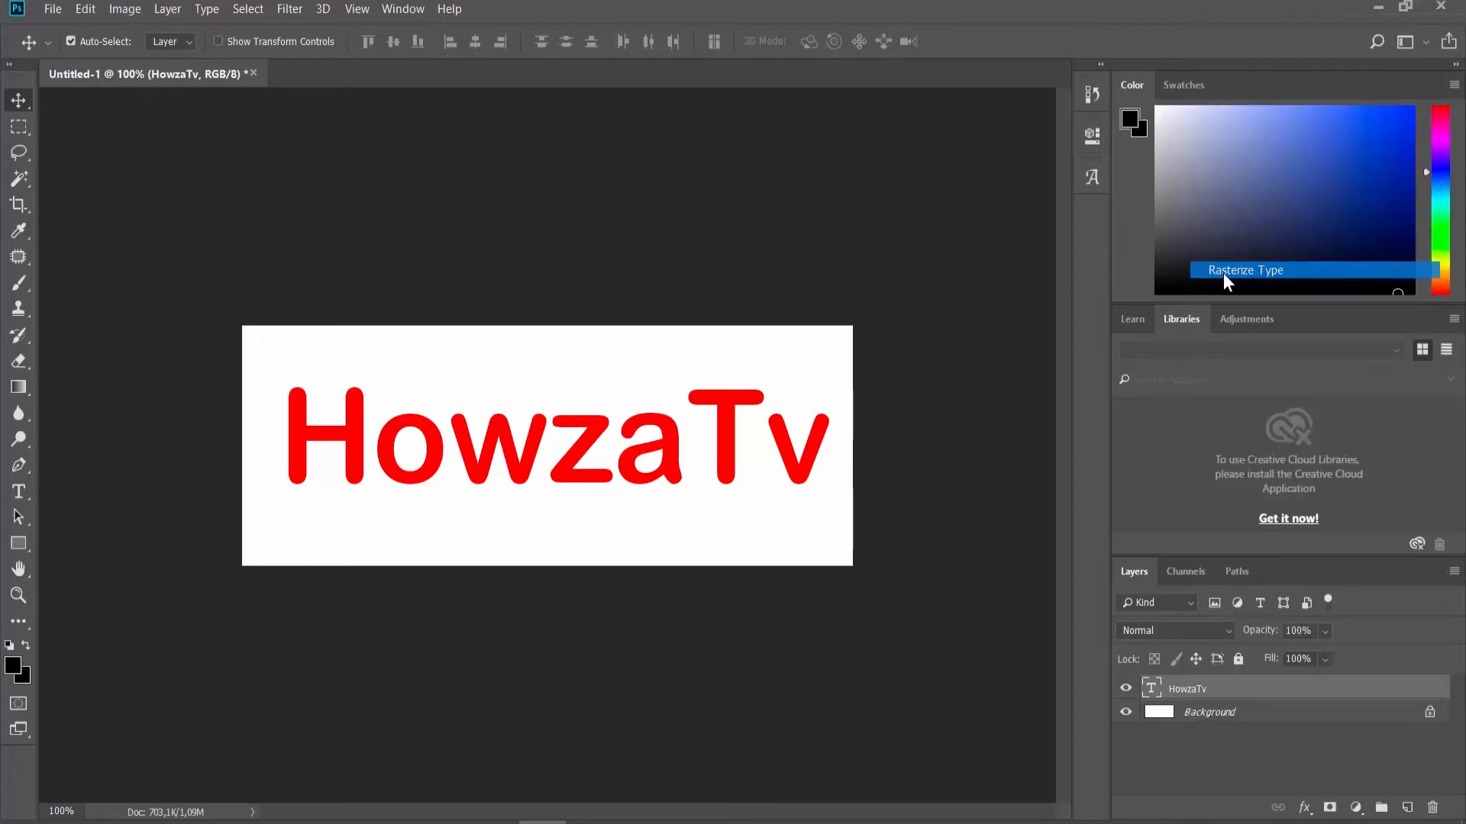
Step: Rasterize the HowzaTv text and select a rectangle enclosing the whole word
click(1244, 269)
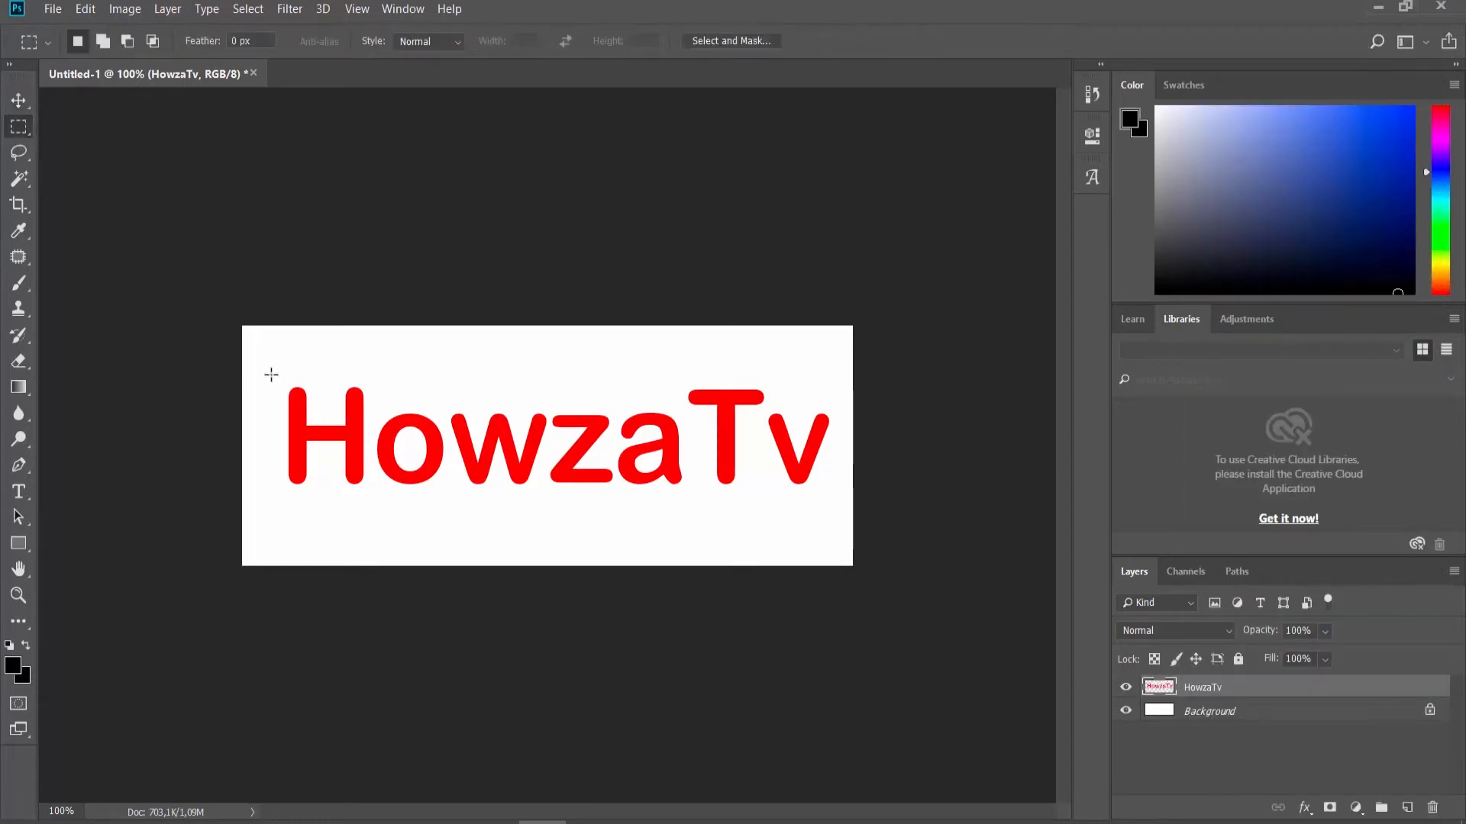
drag(265, 361, 823, 530)
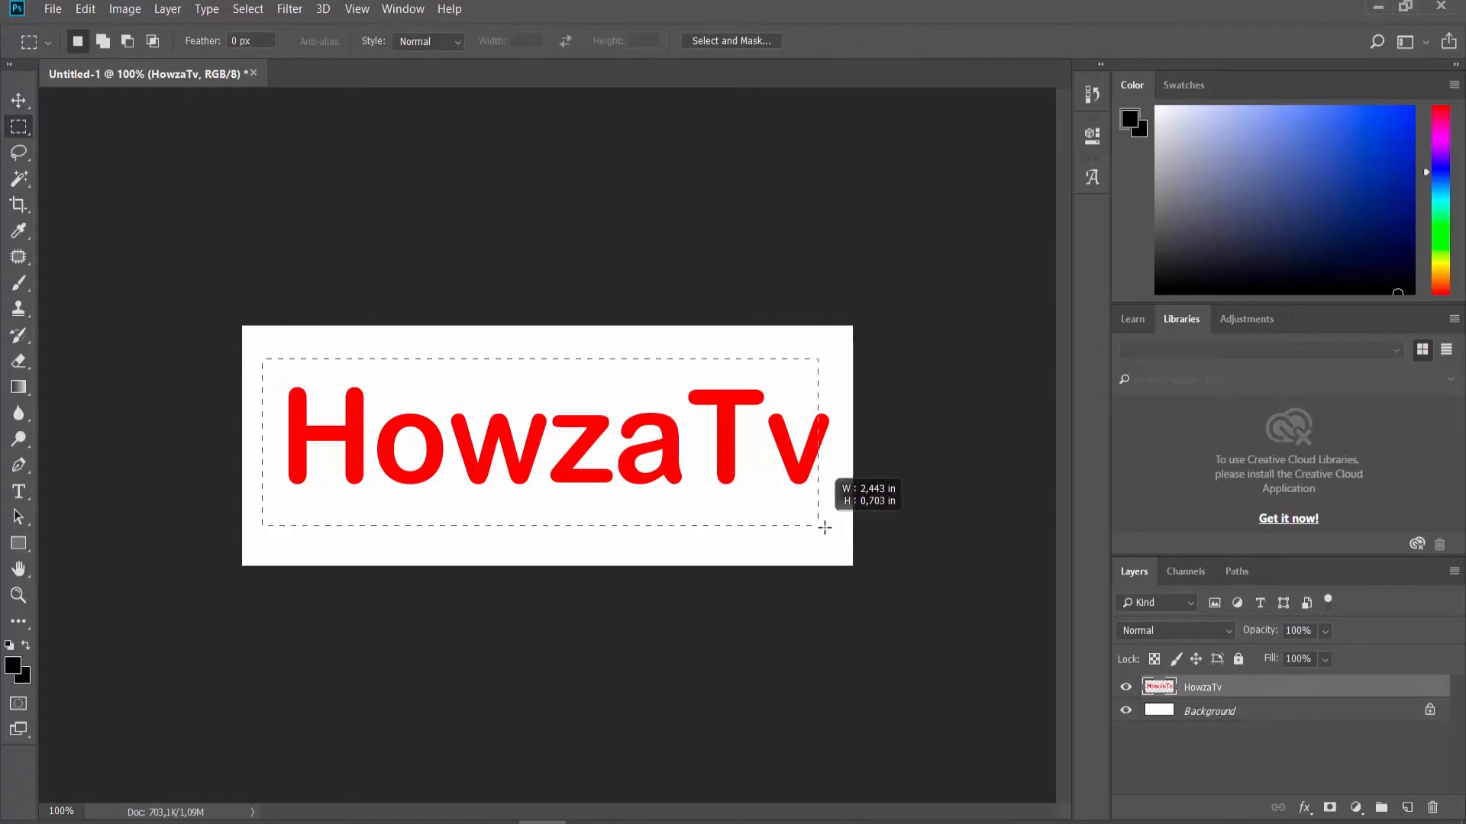
drag(825, 530, 838, 535)
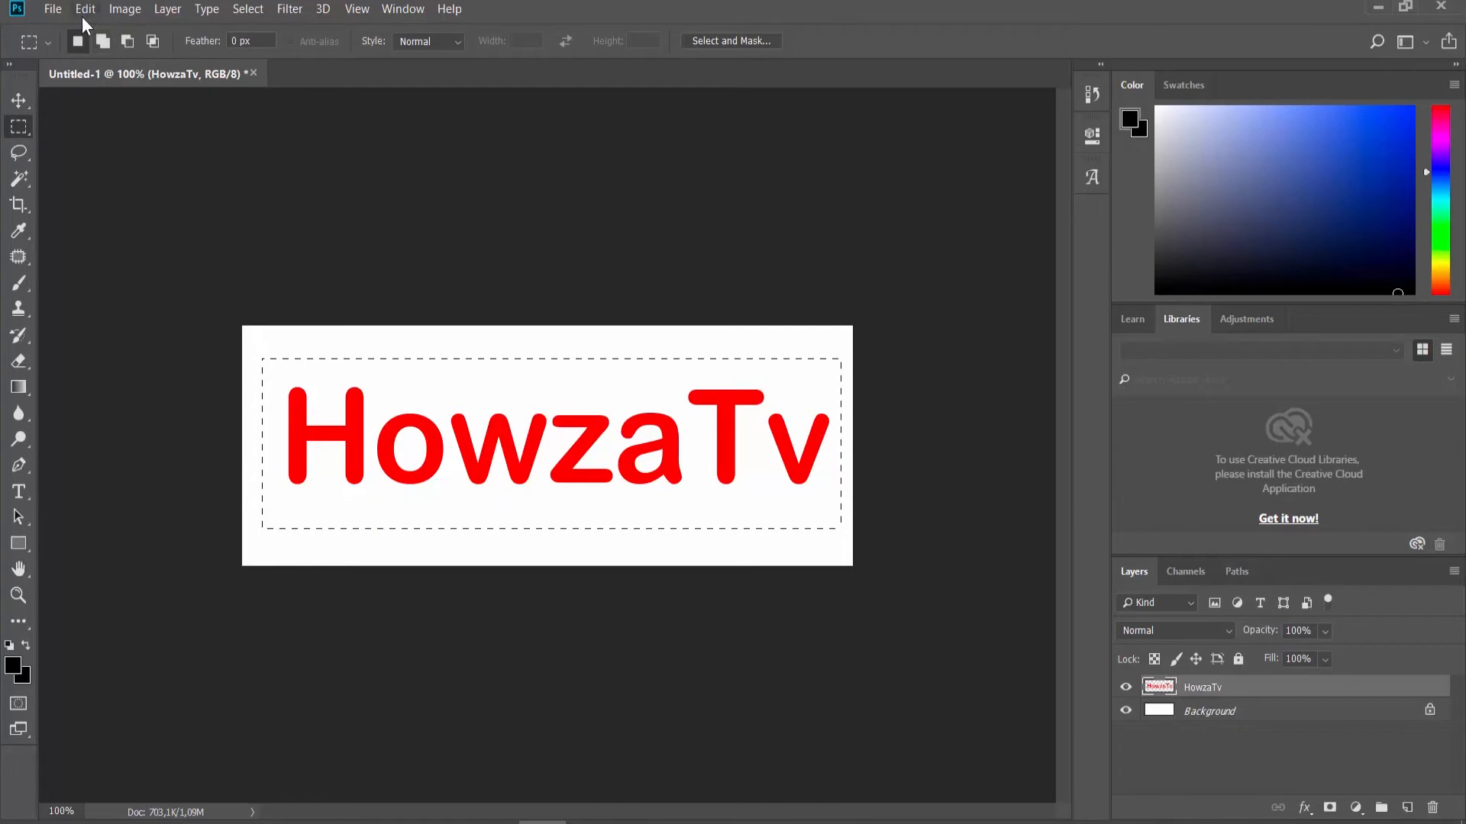
Step: Stroke the selection with a red 10-pixel border placed inside the rectangle
click(85, 9)
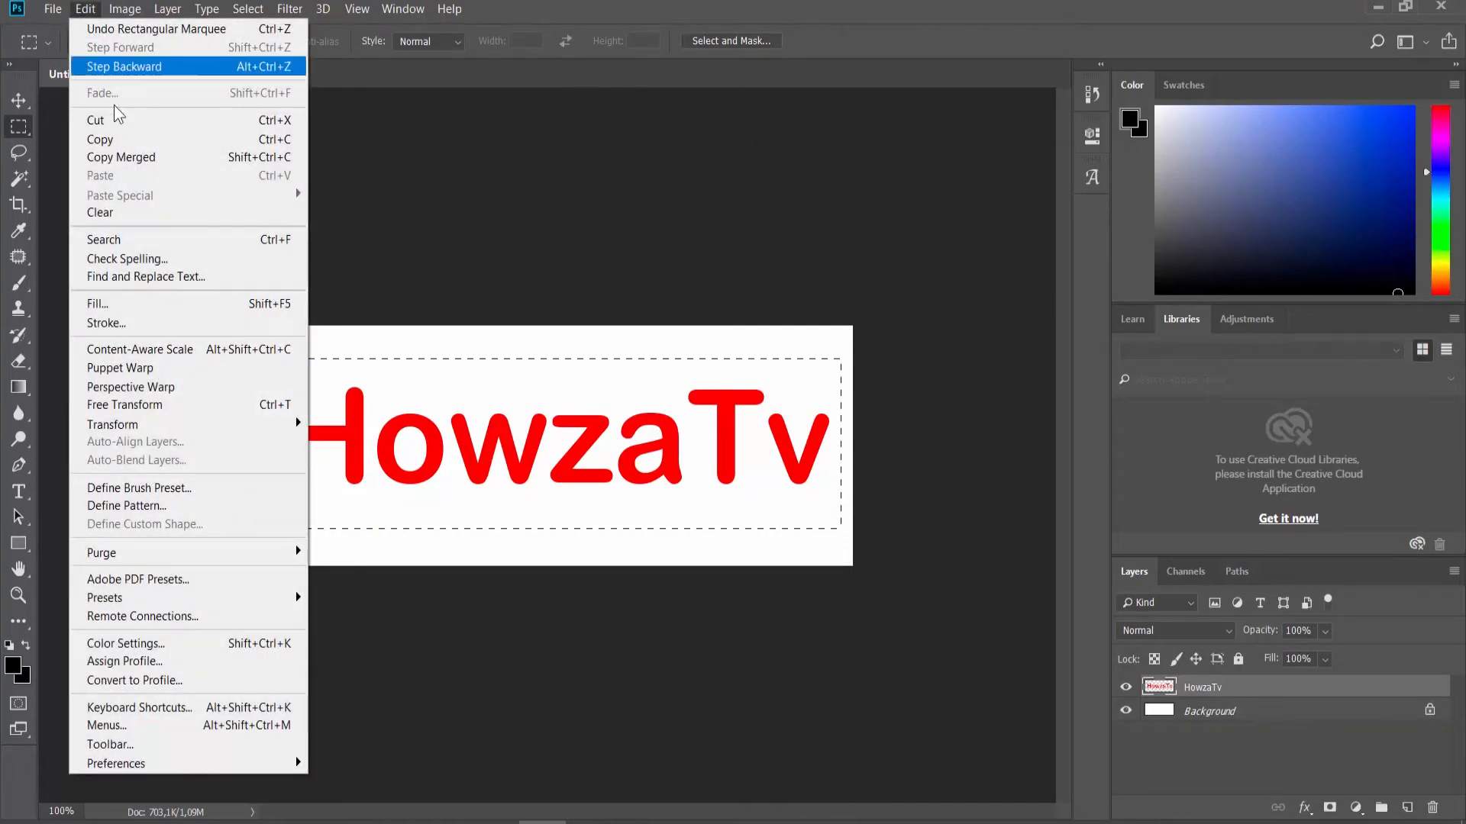
mouse_move(105, 324)
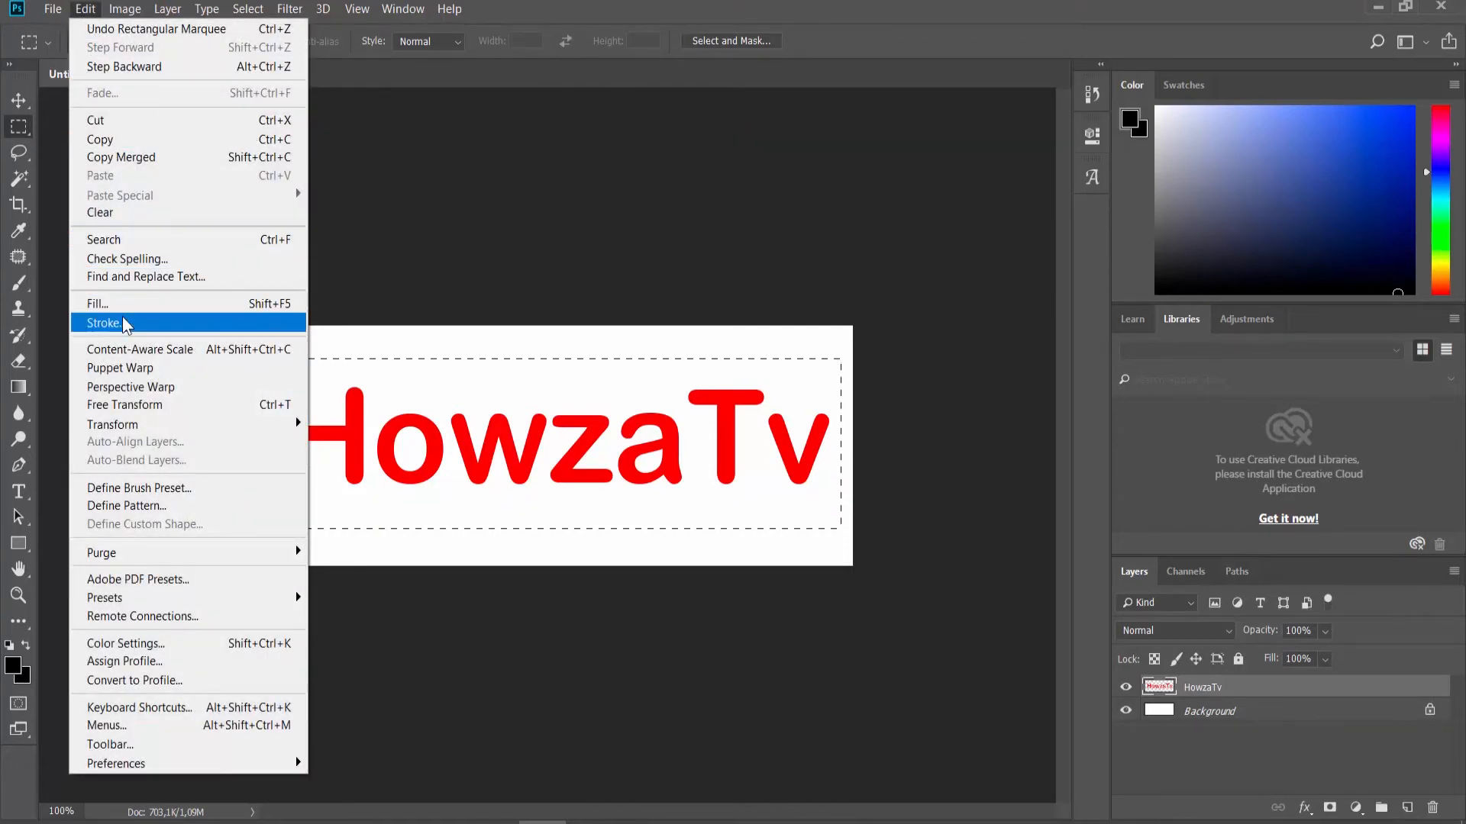
click(104, 322)
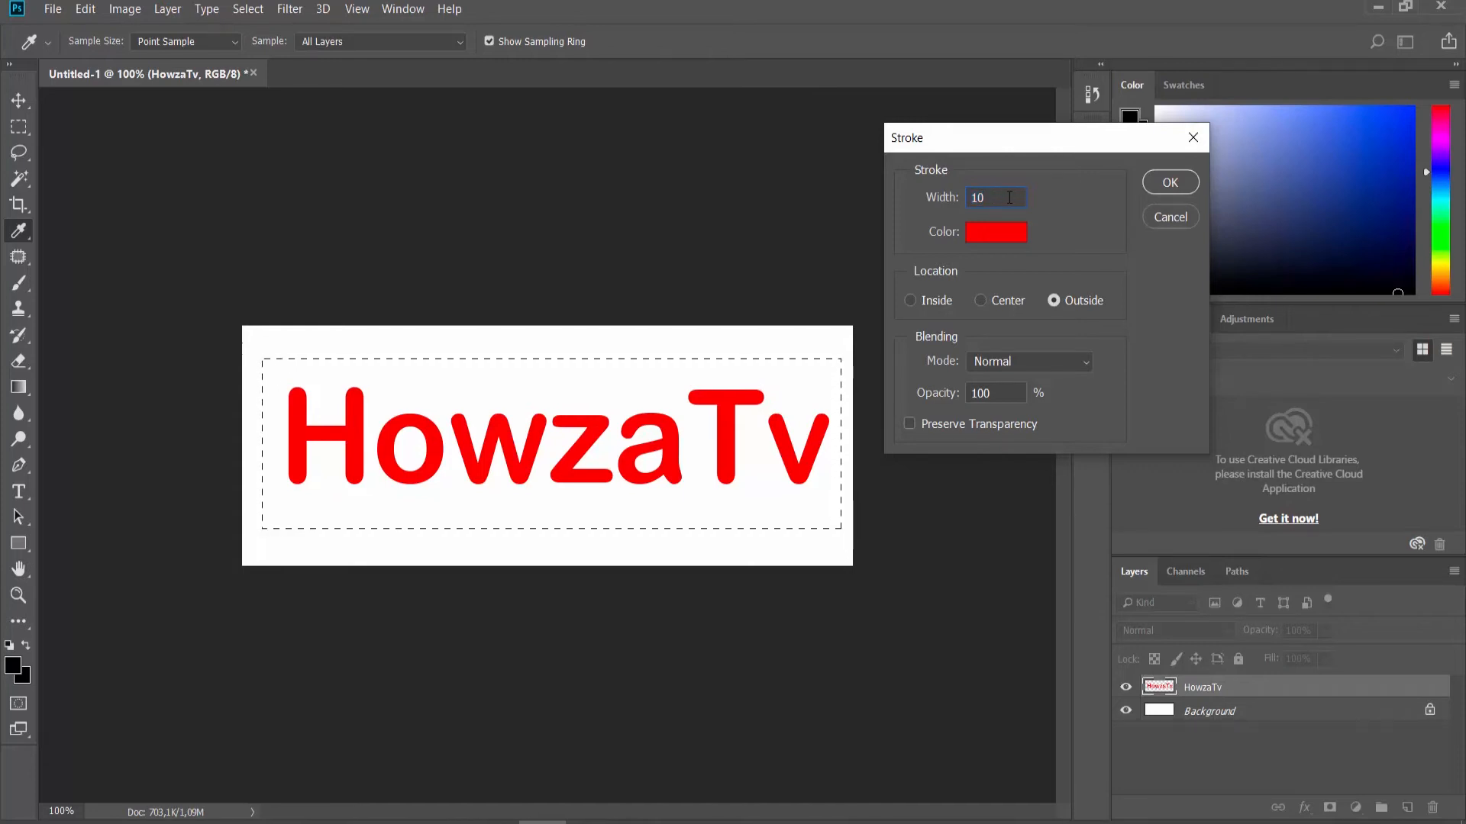
click(910, 301)
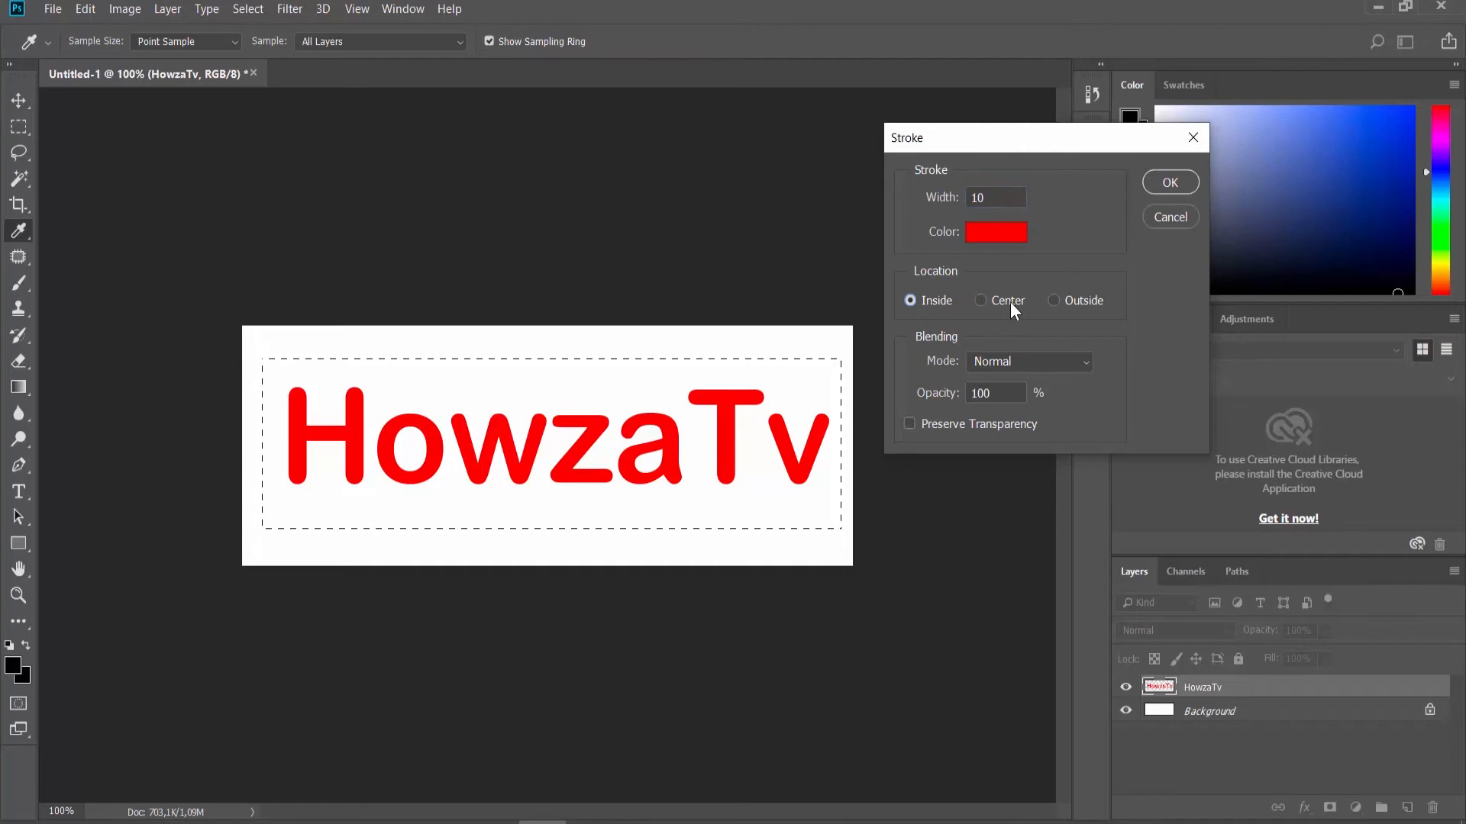
click(1170, 182)
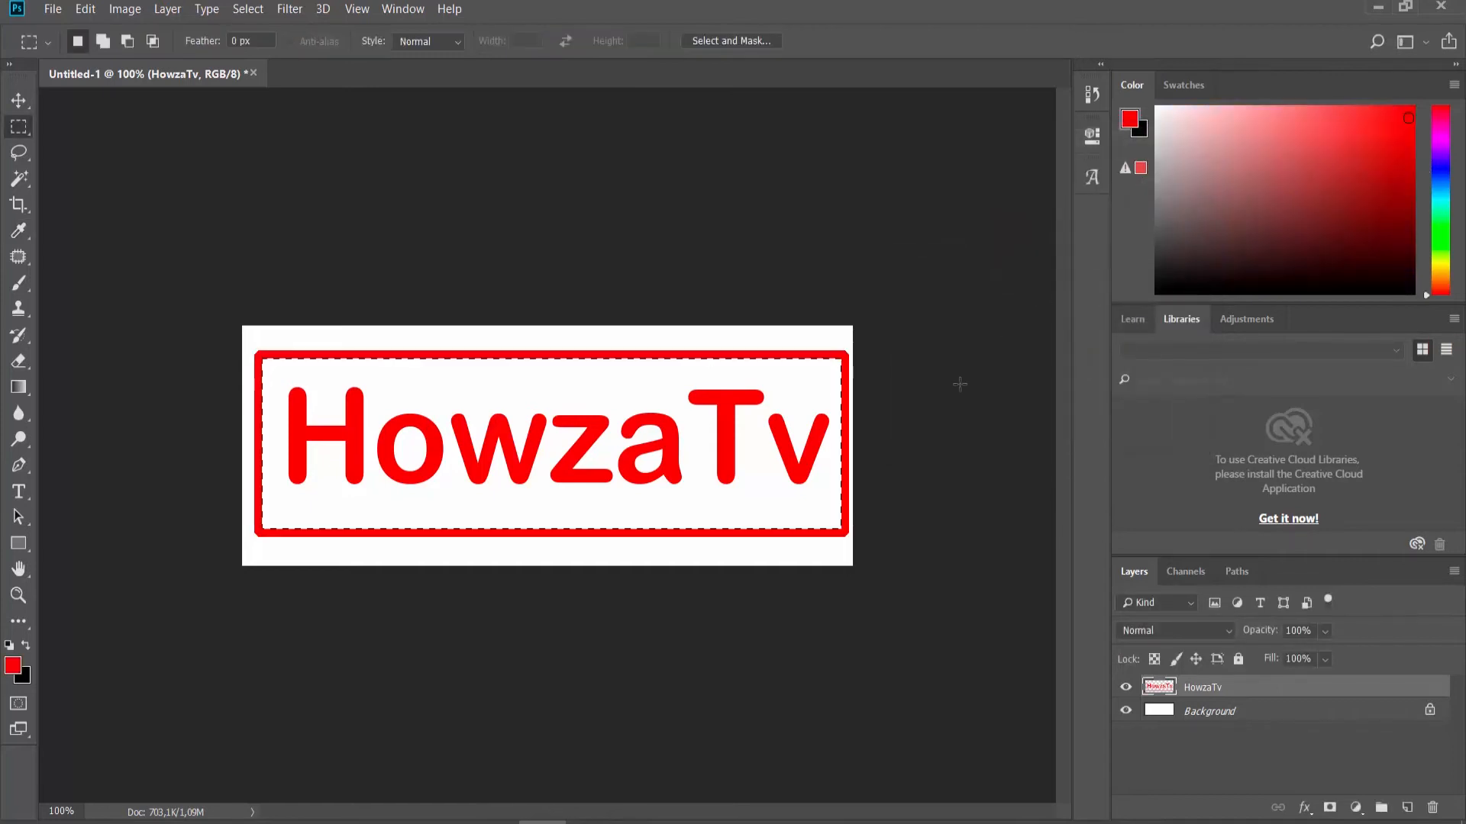
click(247, 9)
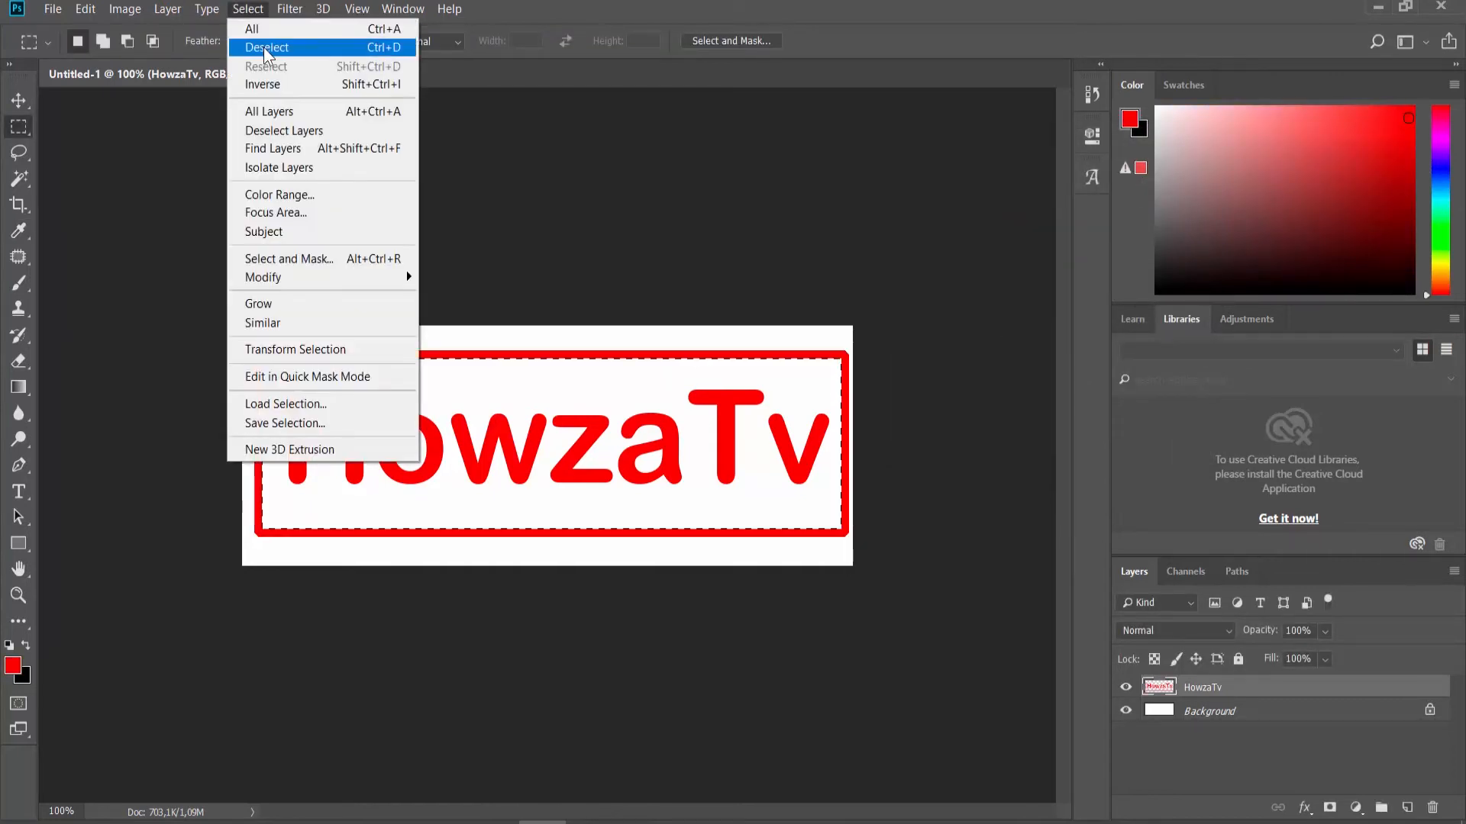
Step: Deselect the rectangle and add a layer mask to the HowzaTv layer
click(267, 48)
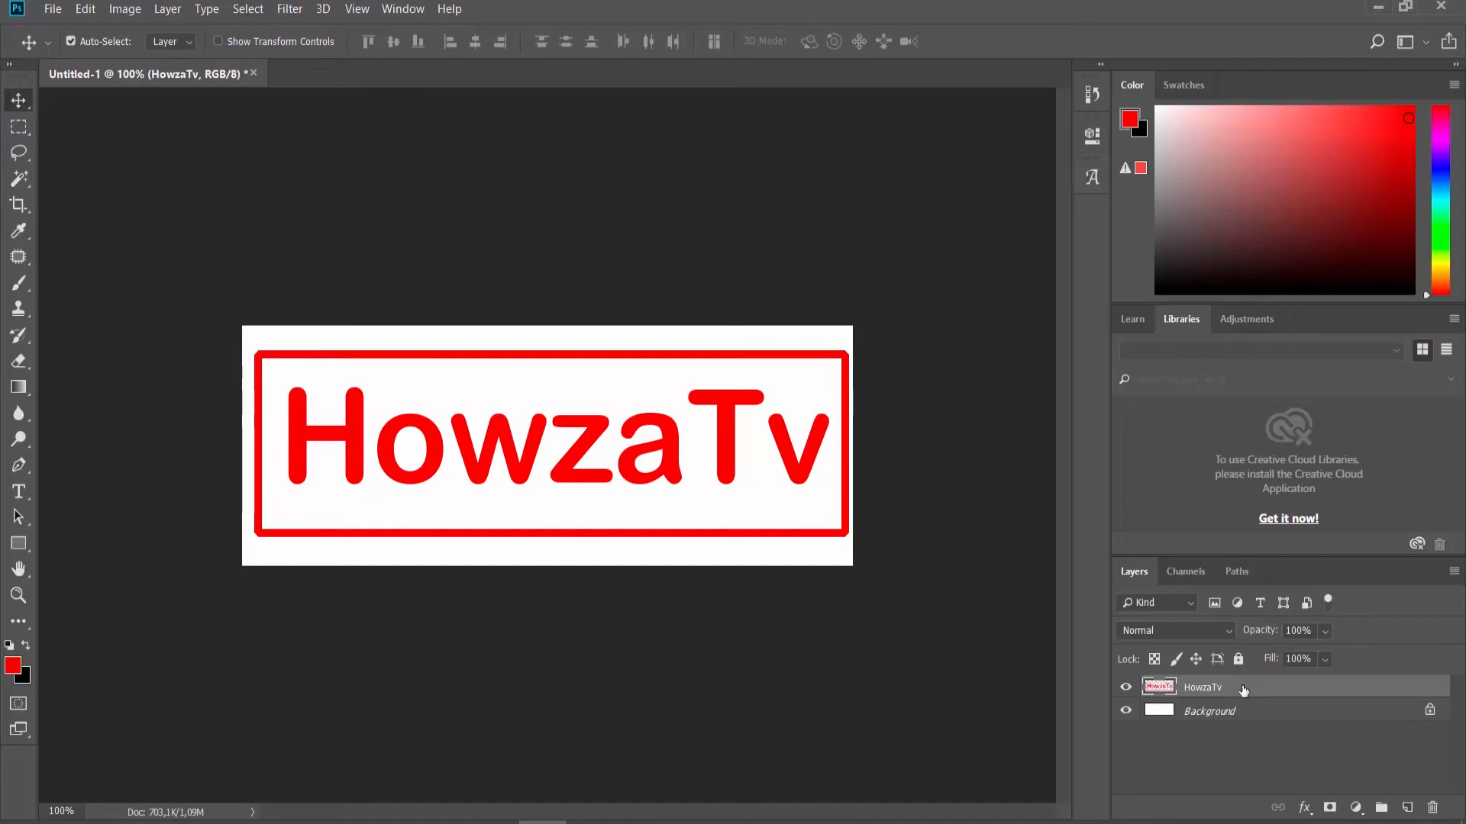
click(1330, 806)
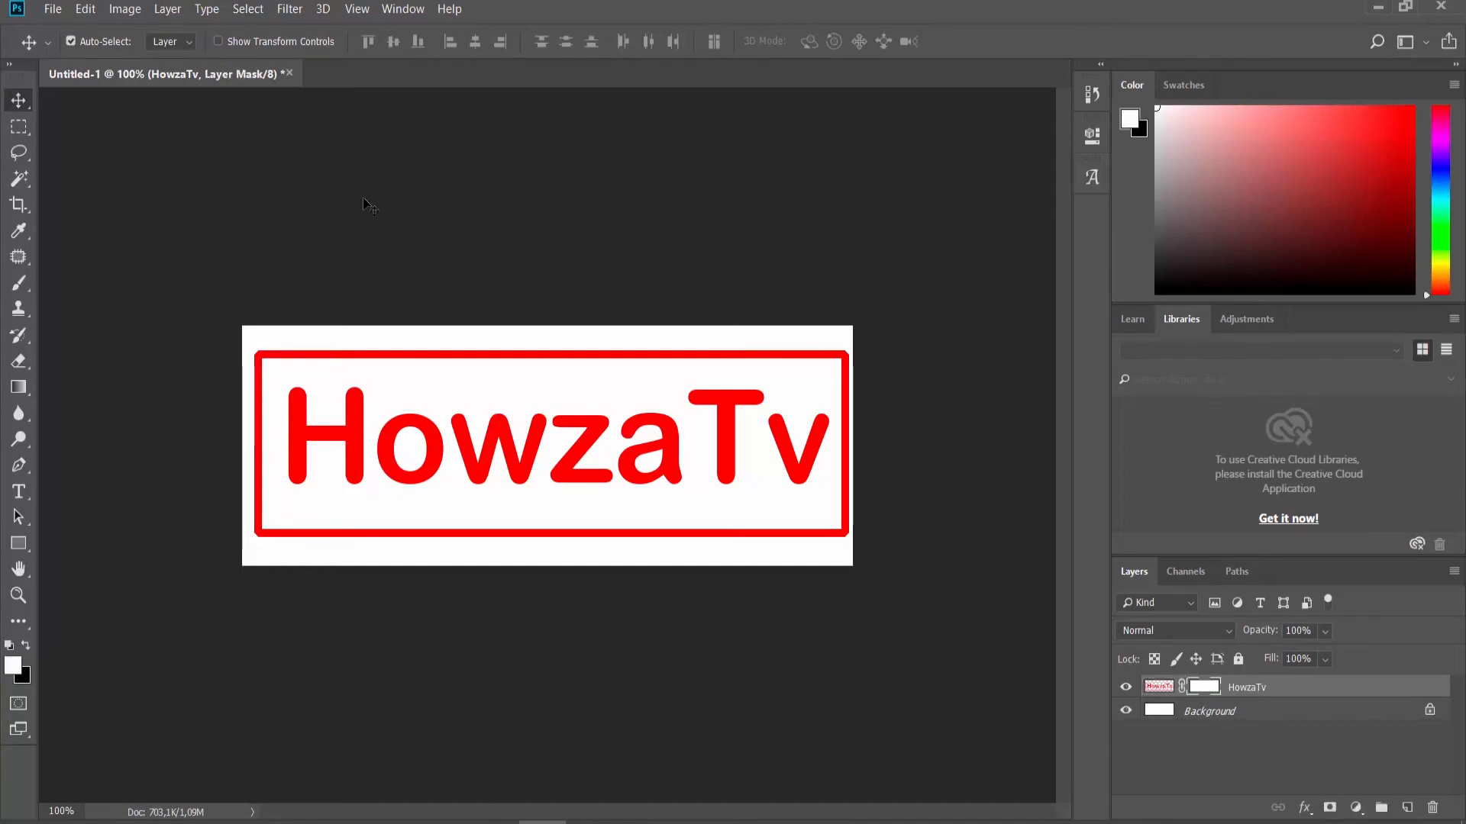
Step: Render a Fibers texture (Variance 15, Strength 5) into the layer mask
click(289, 9)
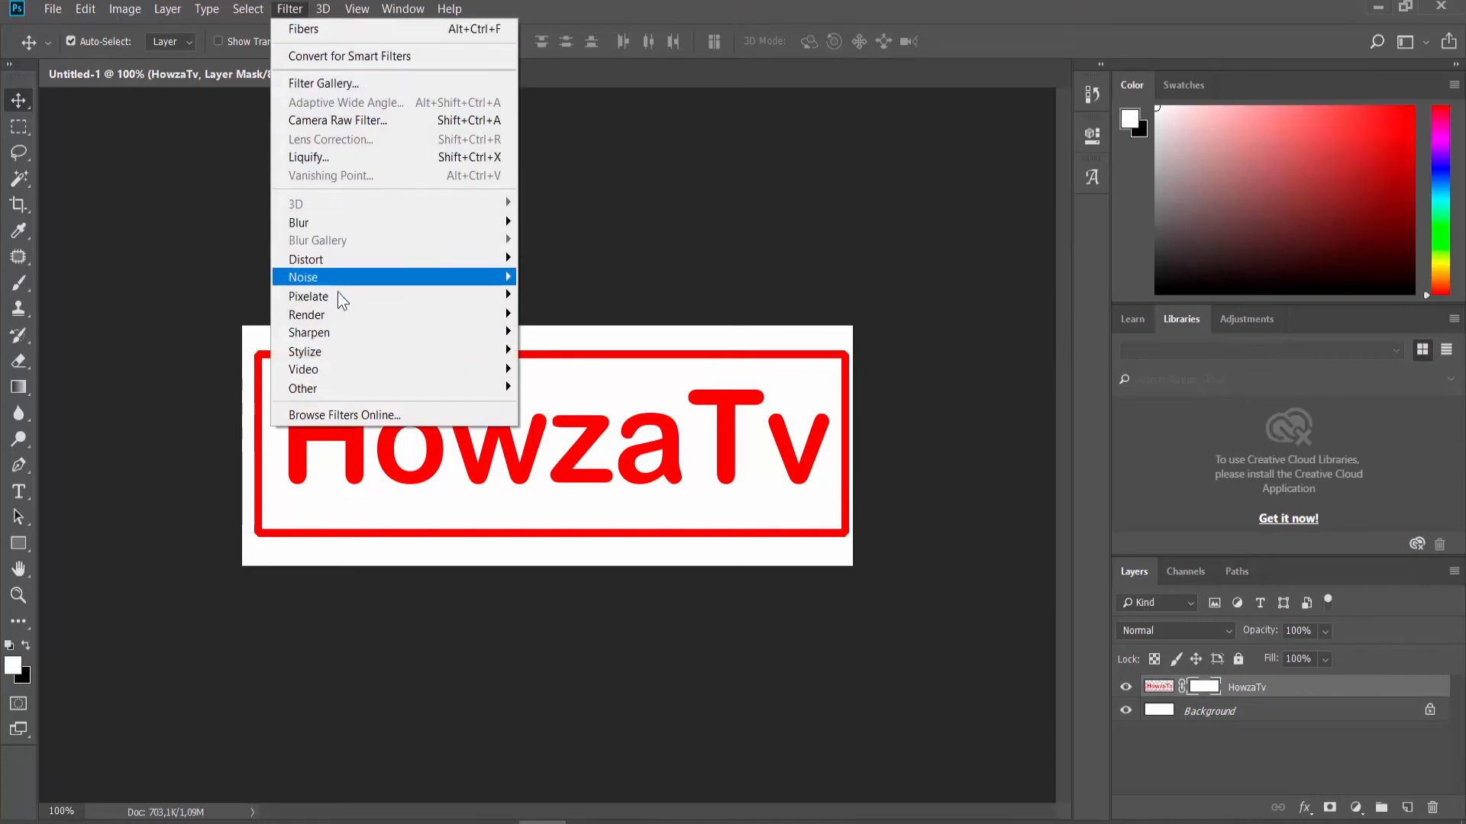
mouse_move(307, 315)
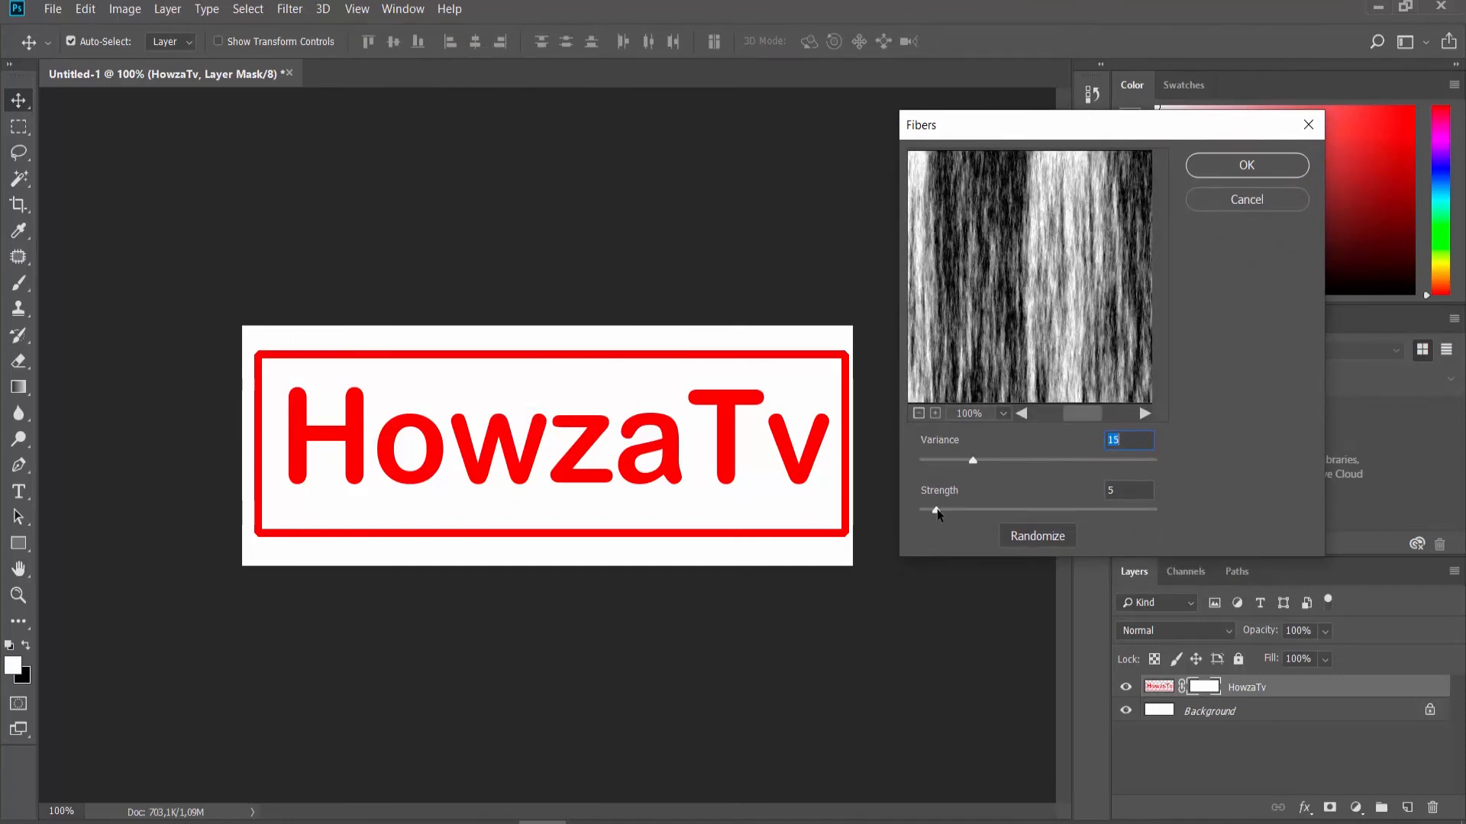
click(1246, 165)
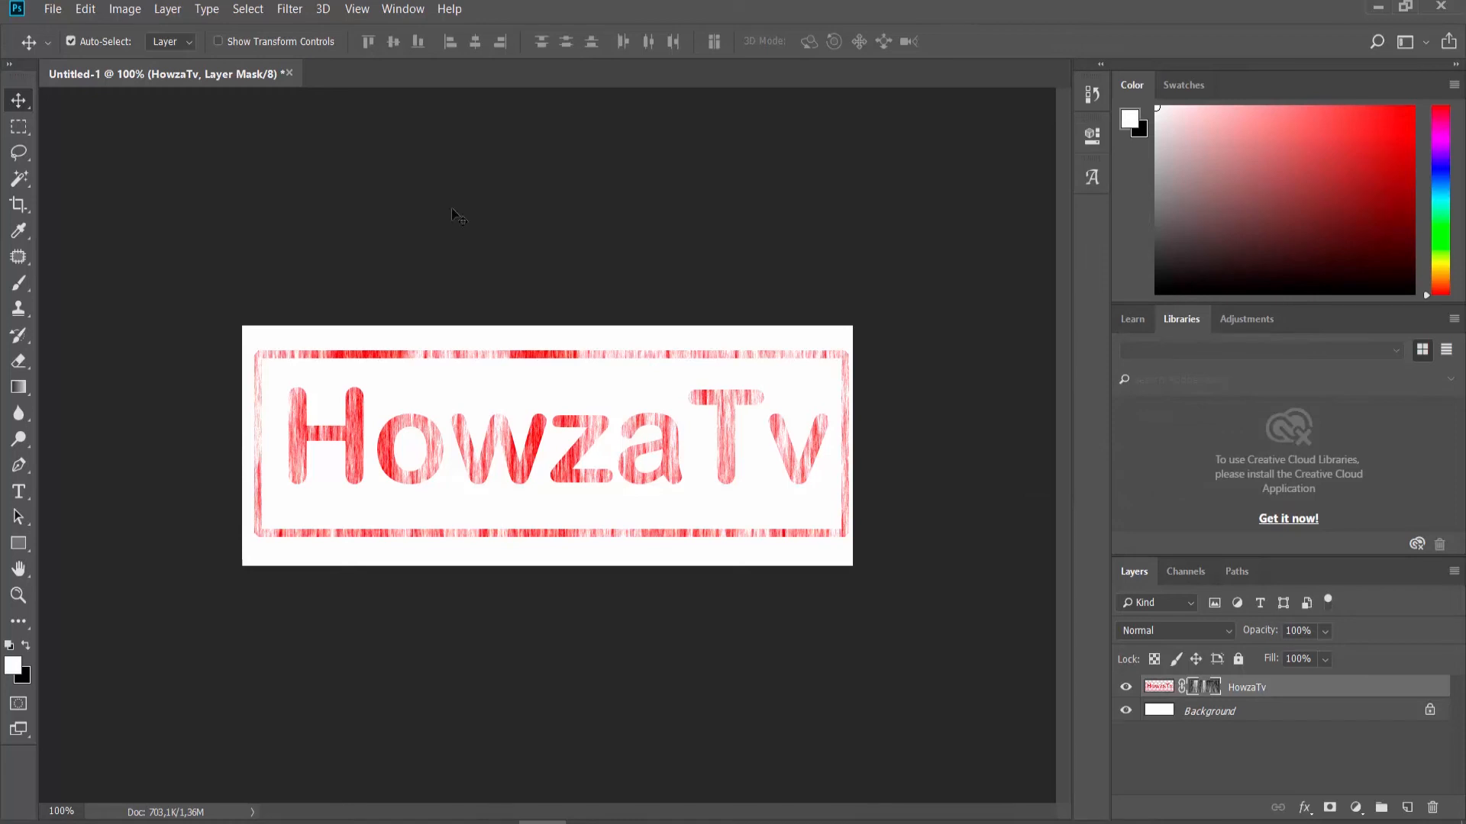
Step: Apply a Threshold adjustment at level 60 to the mask for a distressed look
click(124, 9)
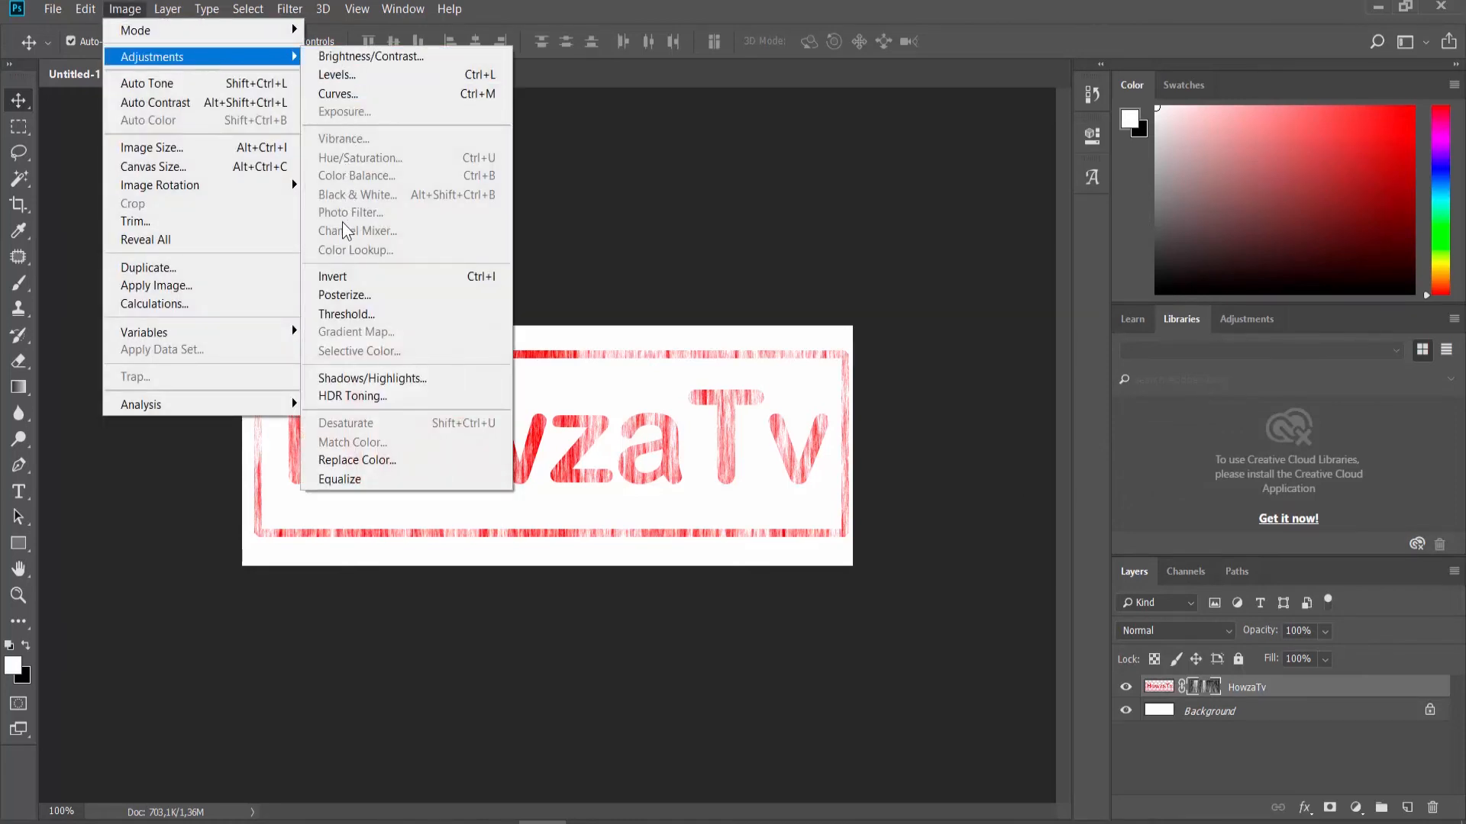
click(346, 313)
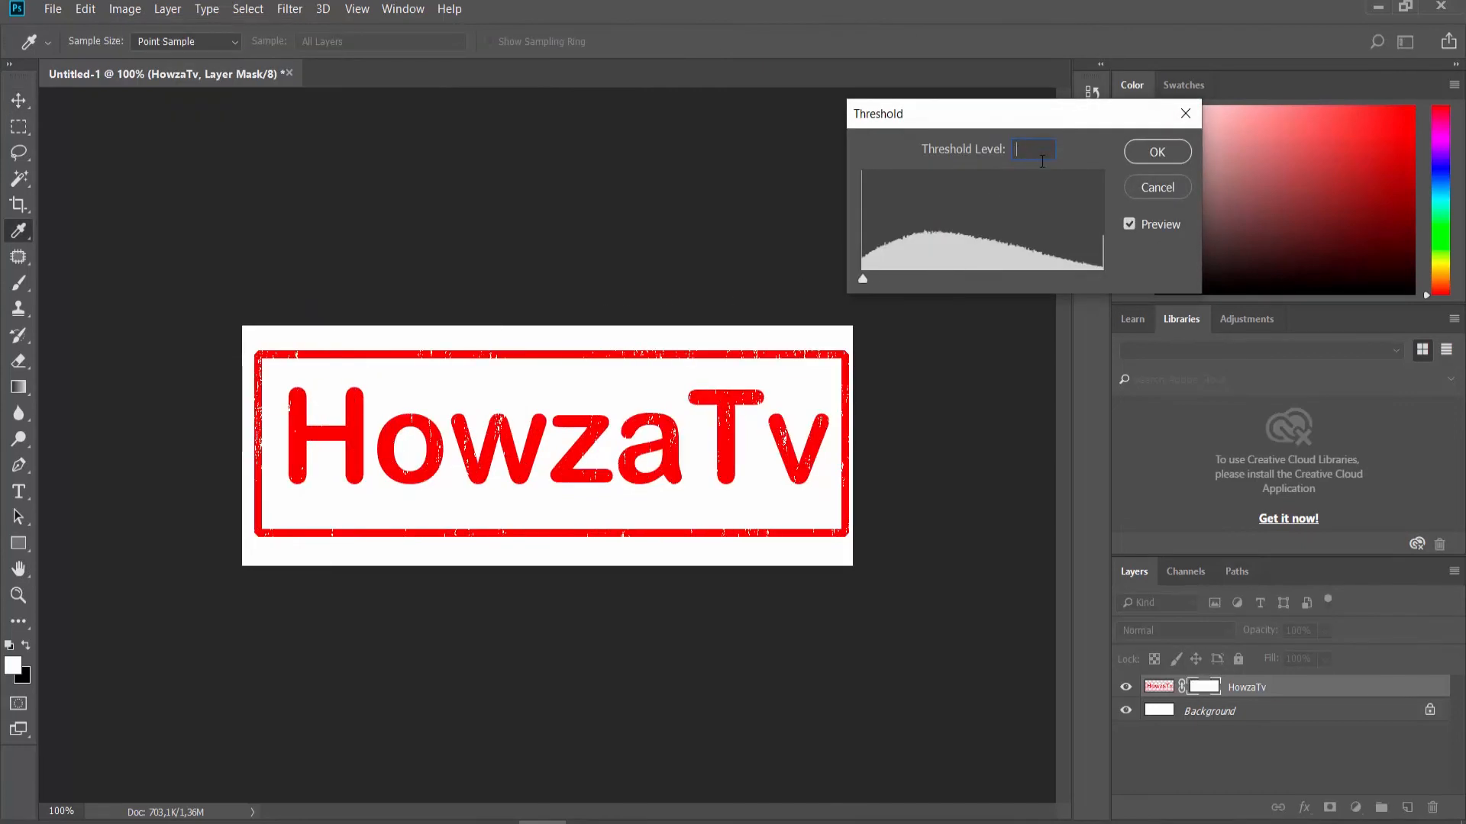
text(60)
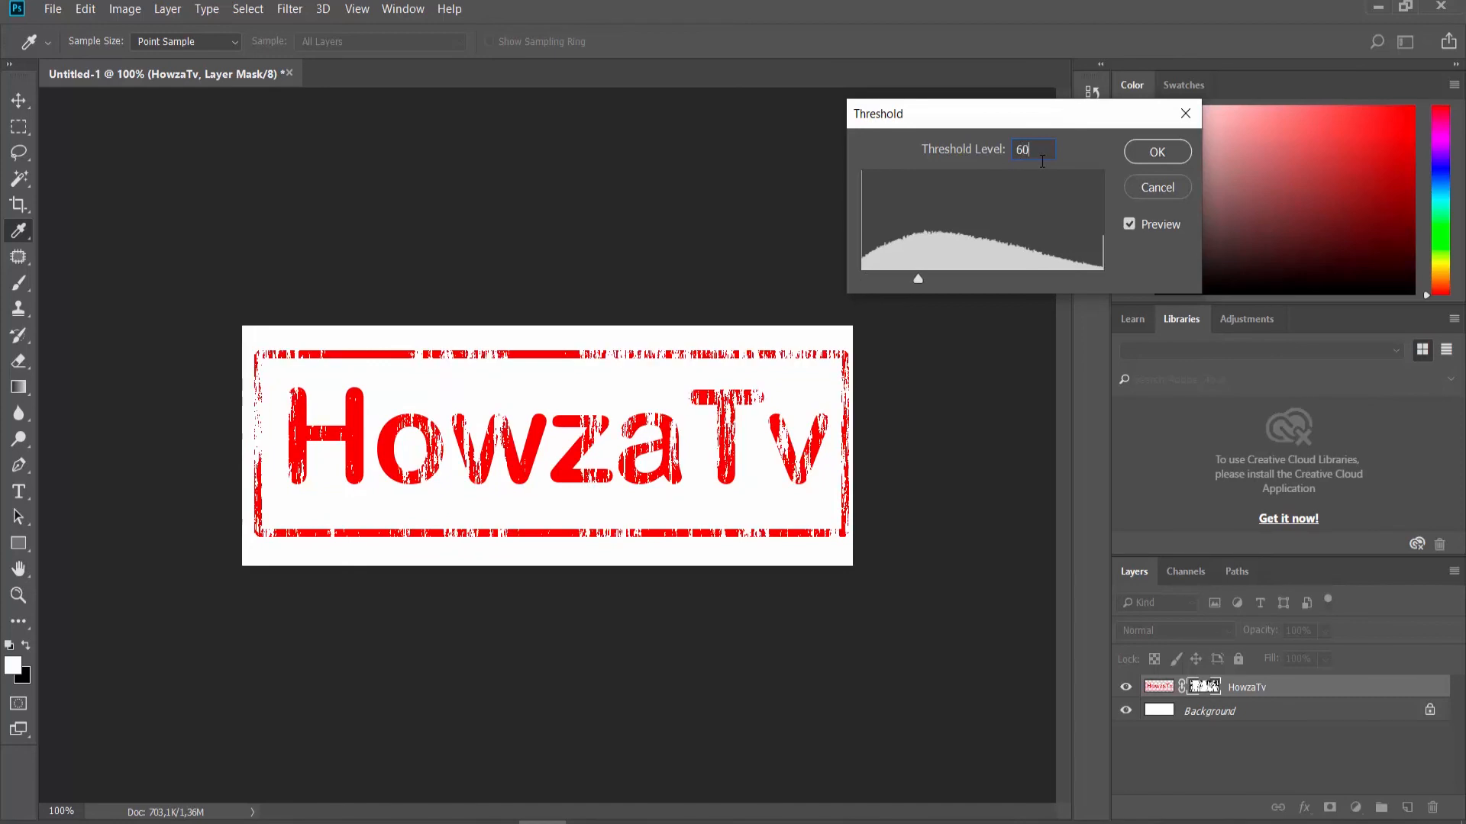